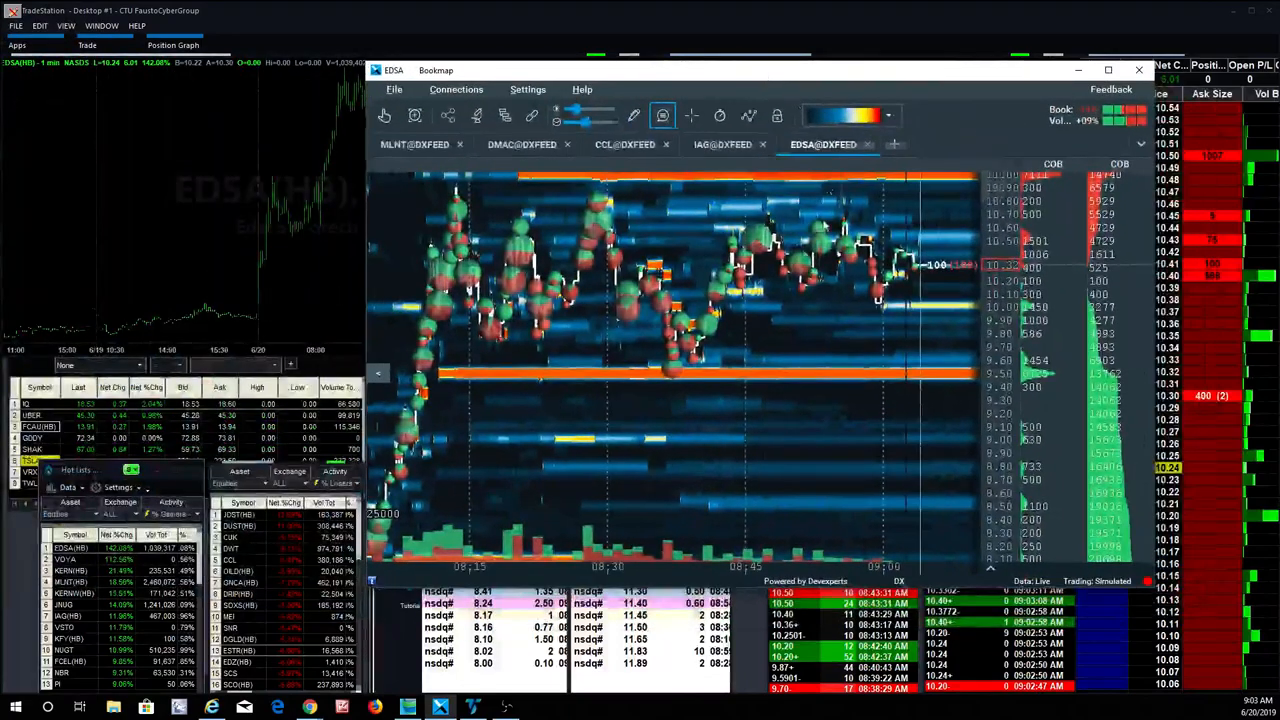
{"action": "mouse_move", "coordinate": [588, 276]}
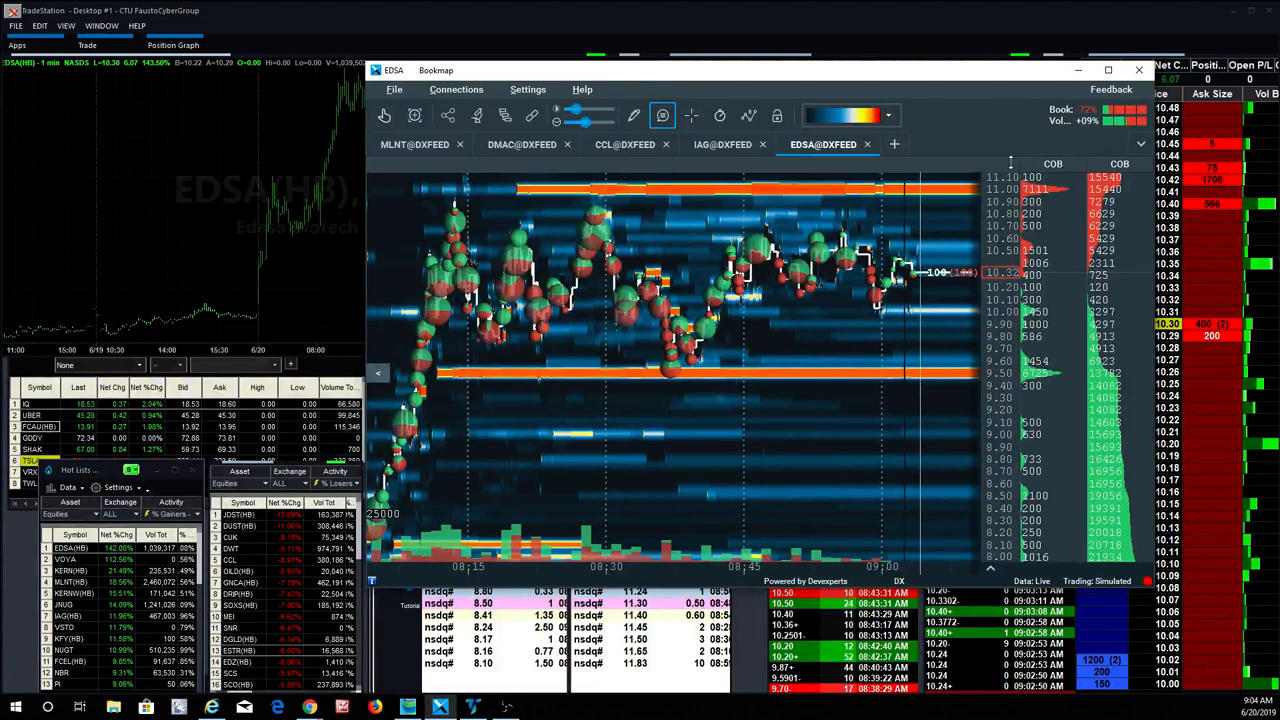
Minimize the Bookmap EDSA heatmap window to reveal the TradeStation EDSA desktop.
{"action": "left_click", "coordinate": [1138, 69]}
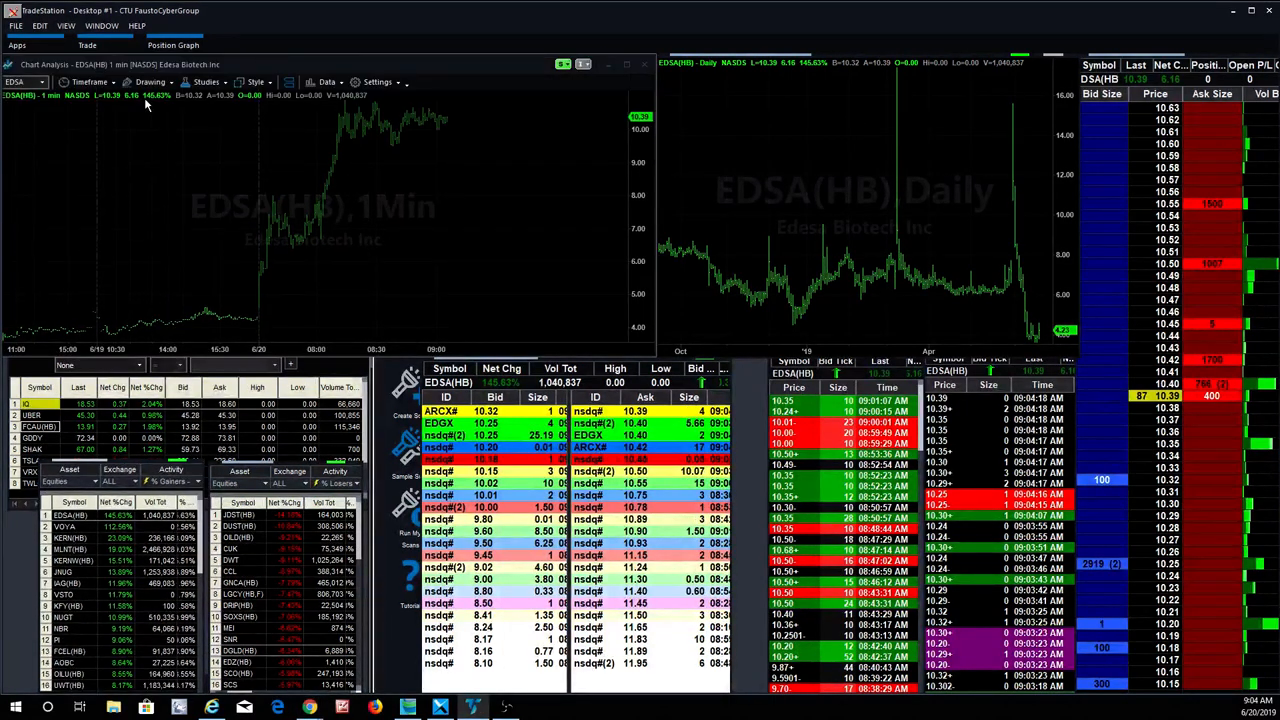
Change the linked TradeStation windows' symbol from EDSA to MLNT.
{"action": "left_click", "coordinate": [90, 81]}
{"action": "type", "text": "MLNT"}
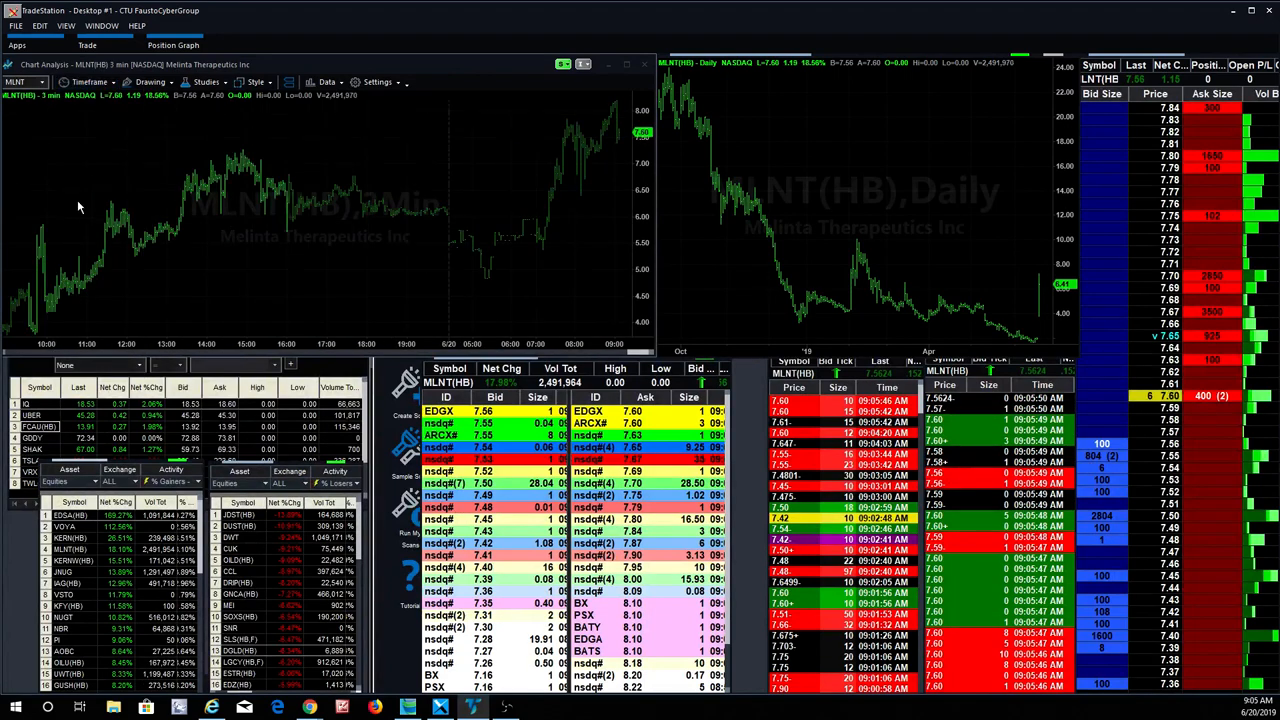
Switch the MLNT intraday chart to 10-minute bars, then reopen the interval list.
{"action": "left_click", "coordinate": [90, 82]}
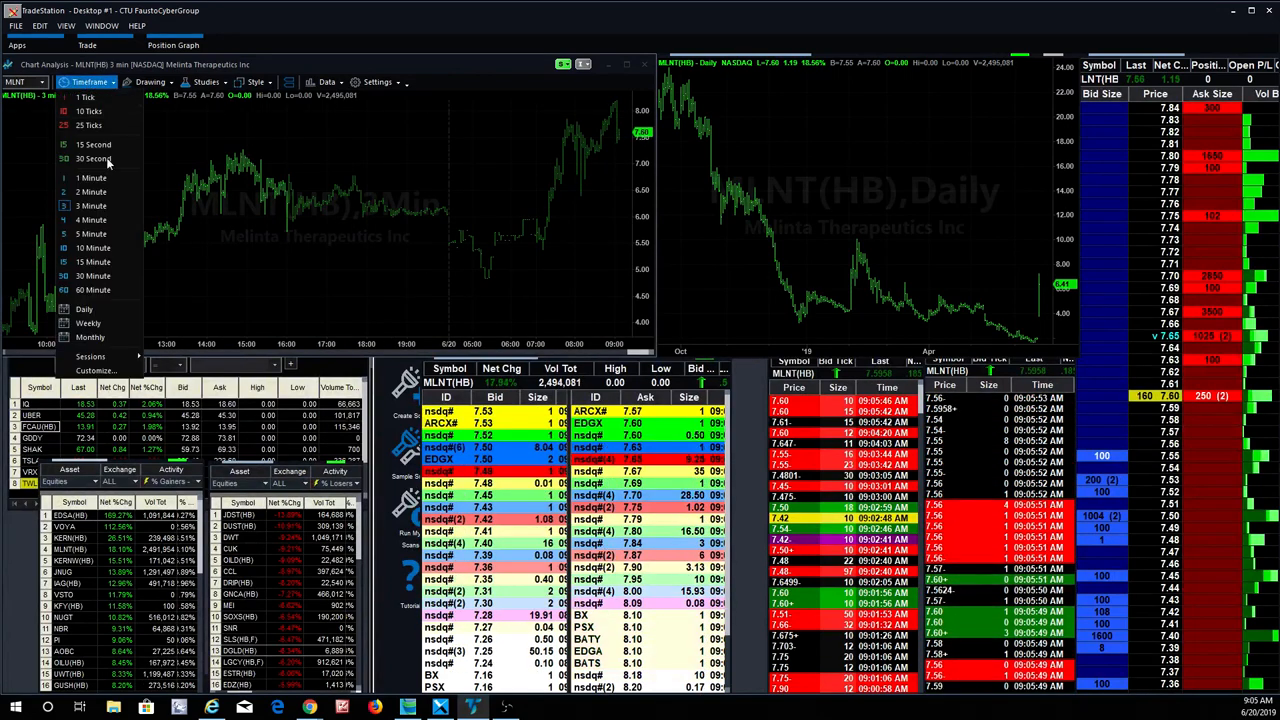
{"action": "left_click", "coordinate": [93, 247]}
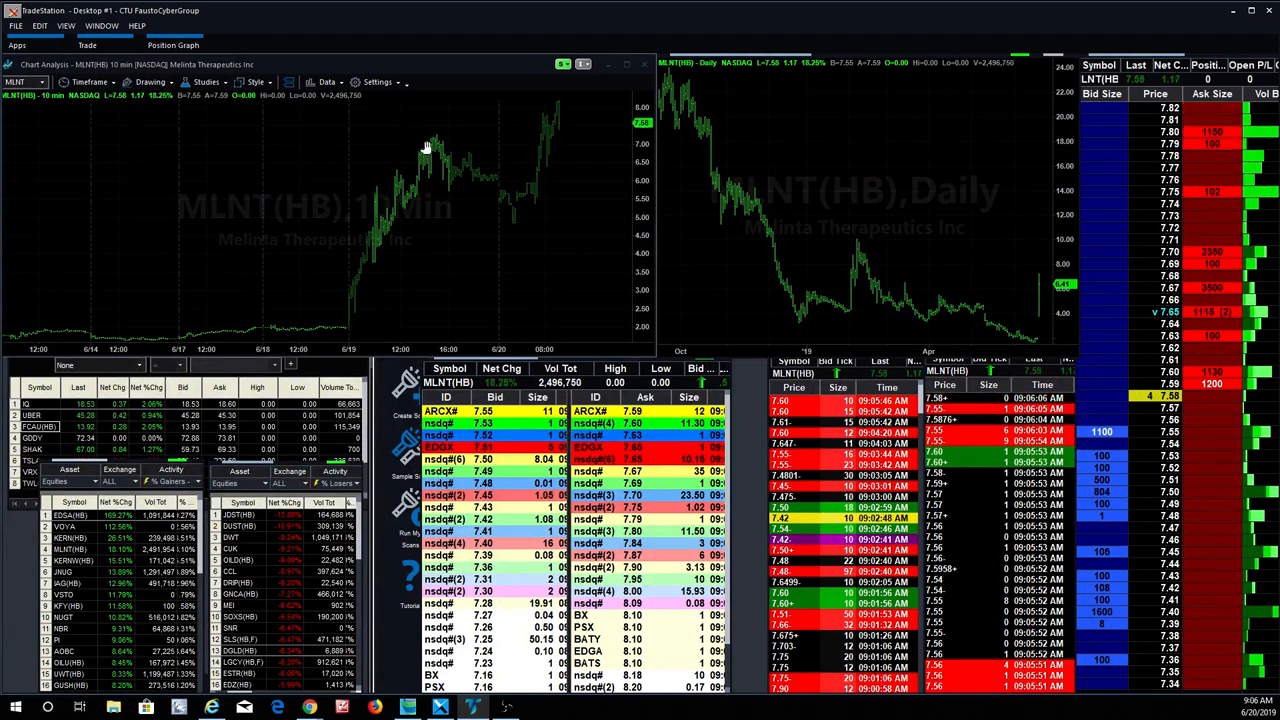
{"action": "left_click", "coordinate": [90, 82]}
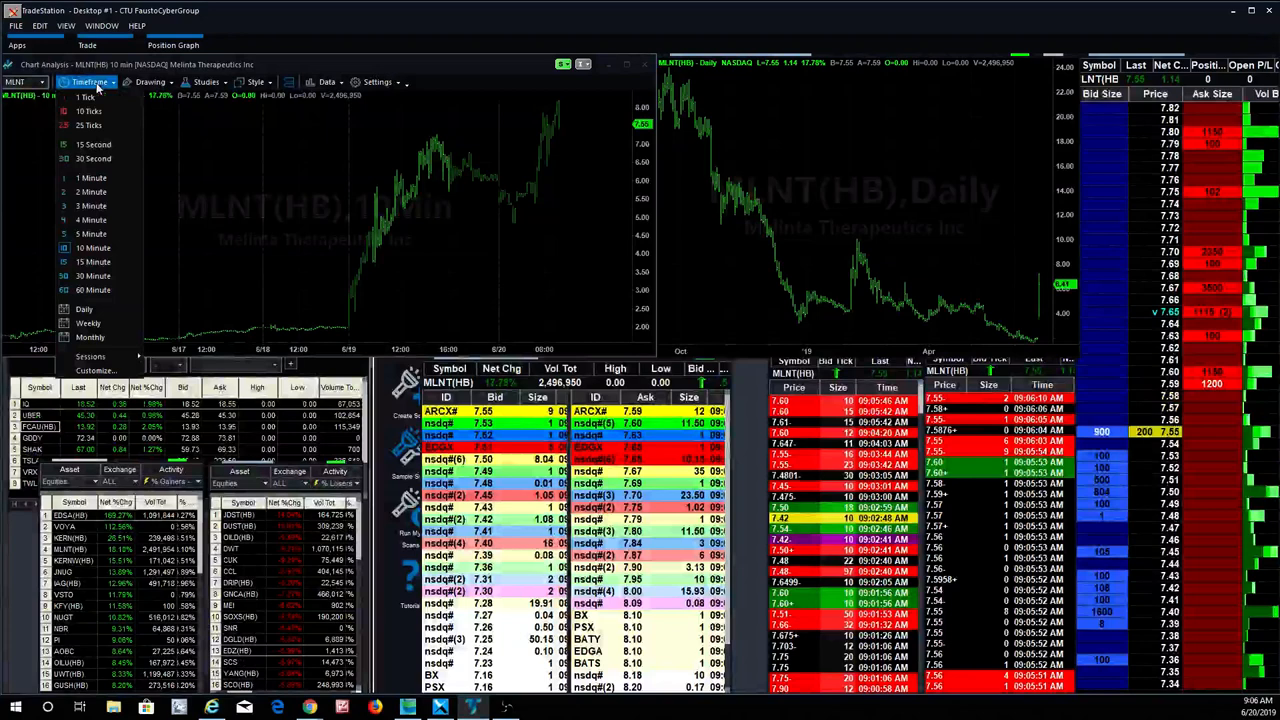
{"action": "left_click", "coordinate": [91, 205]}
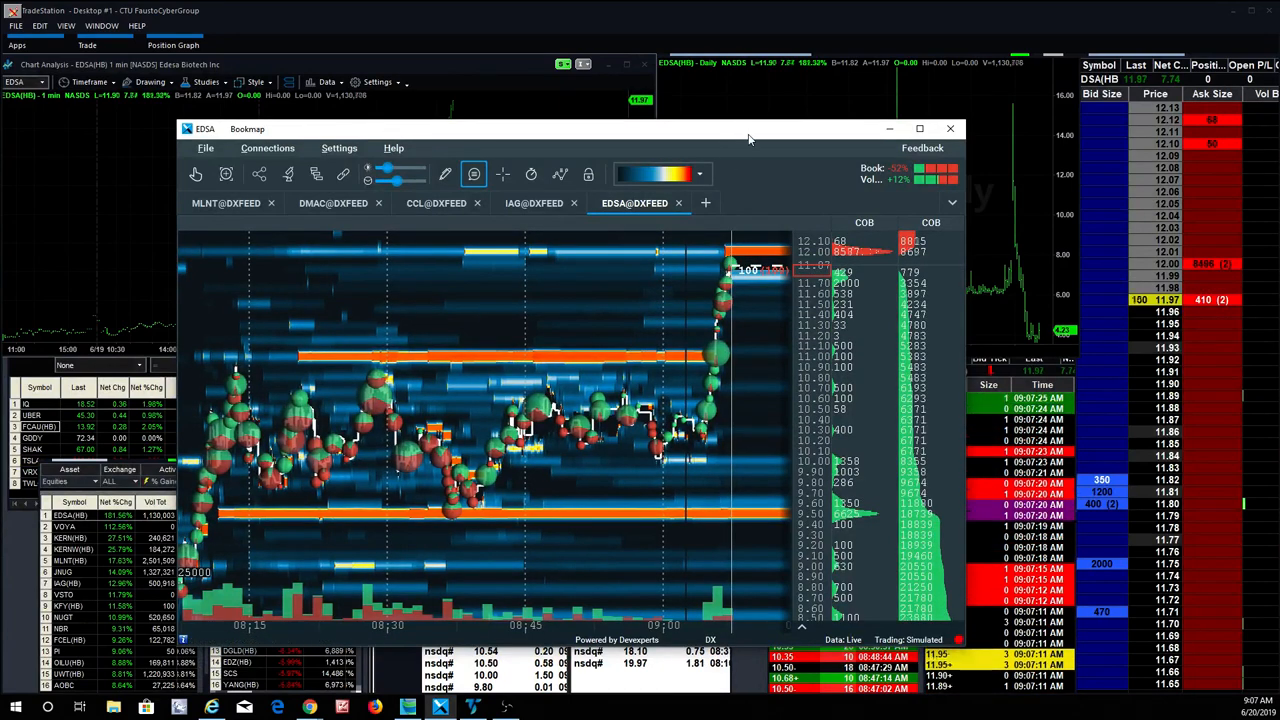
Close Bookmap's EDSA heatmap to show TradeStation's EDSA charts, depth and trades.
{"action": "left_click", "coordinate": [949, 128]}
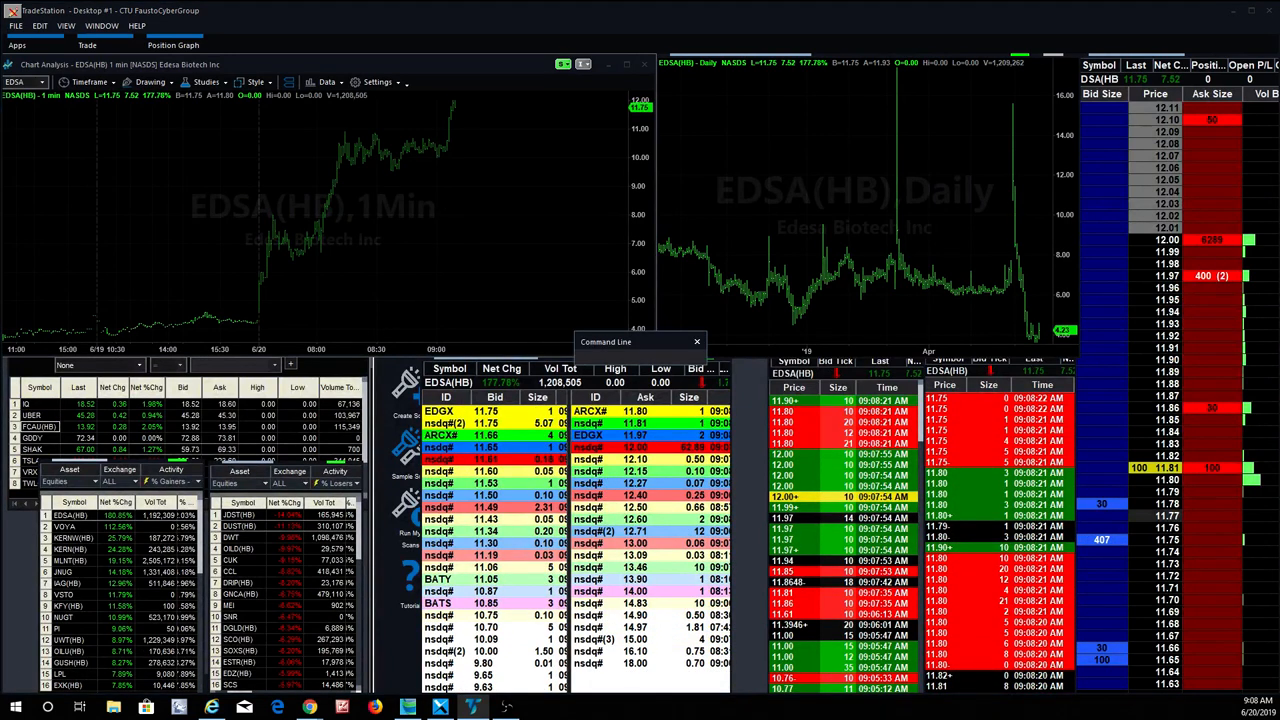
{"action": "left_click", "coordinate": [65, 538]}
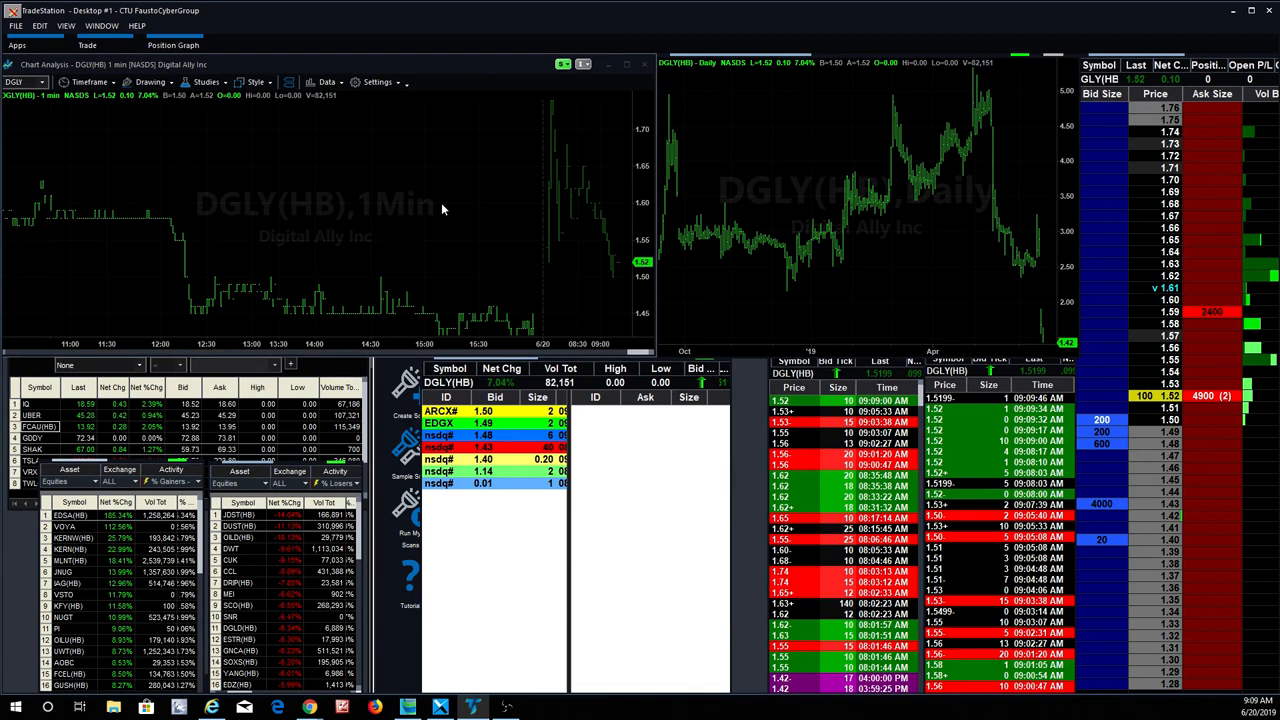
{"action": "mouse_move", "coordinate": [604, 588]}
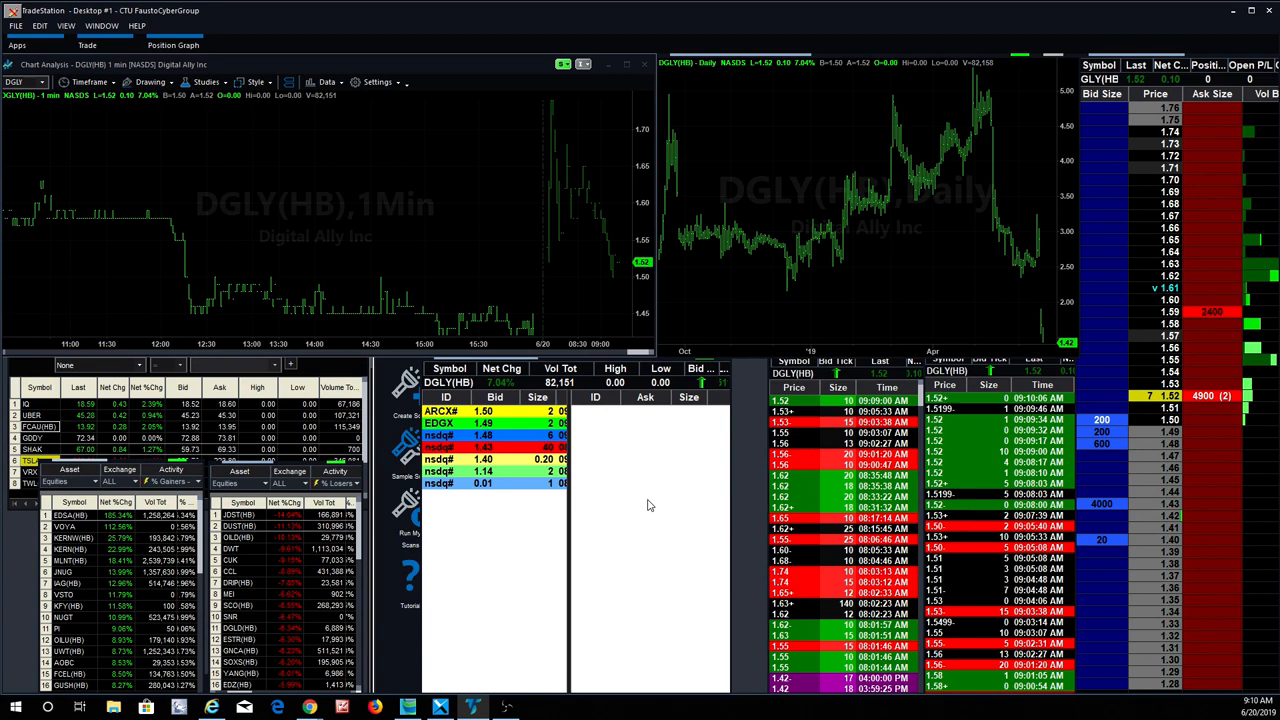
{"action": "mouse_move", "coordinate": [967, 12]}
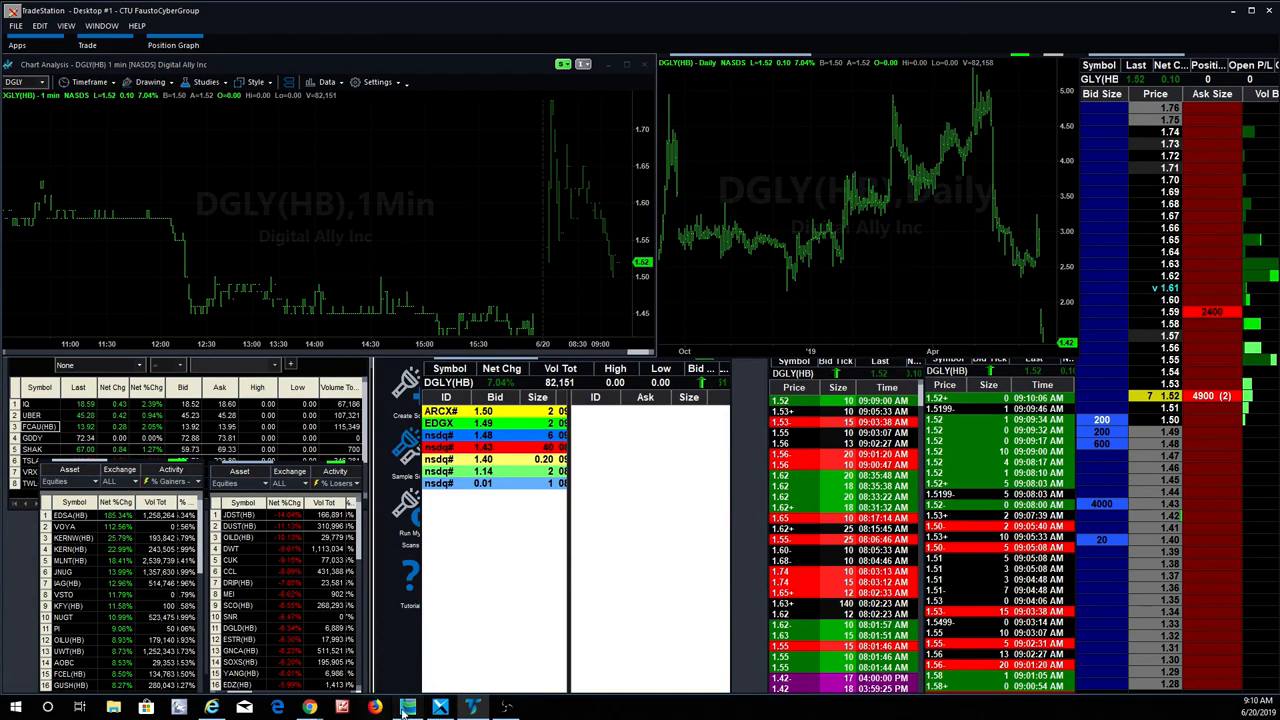
{"action": "left_click", "coordinate": [440, 707]}
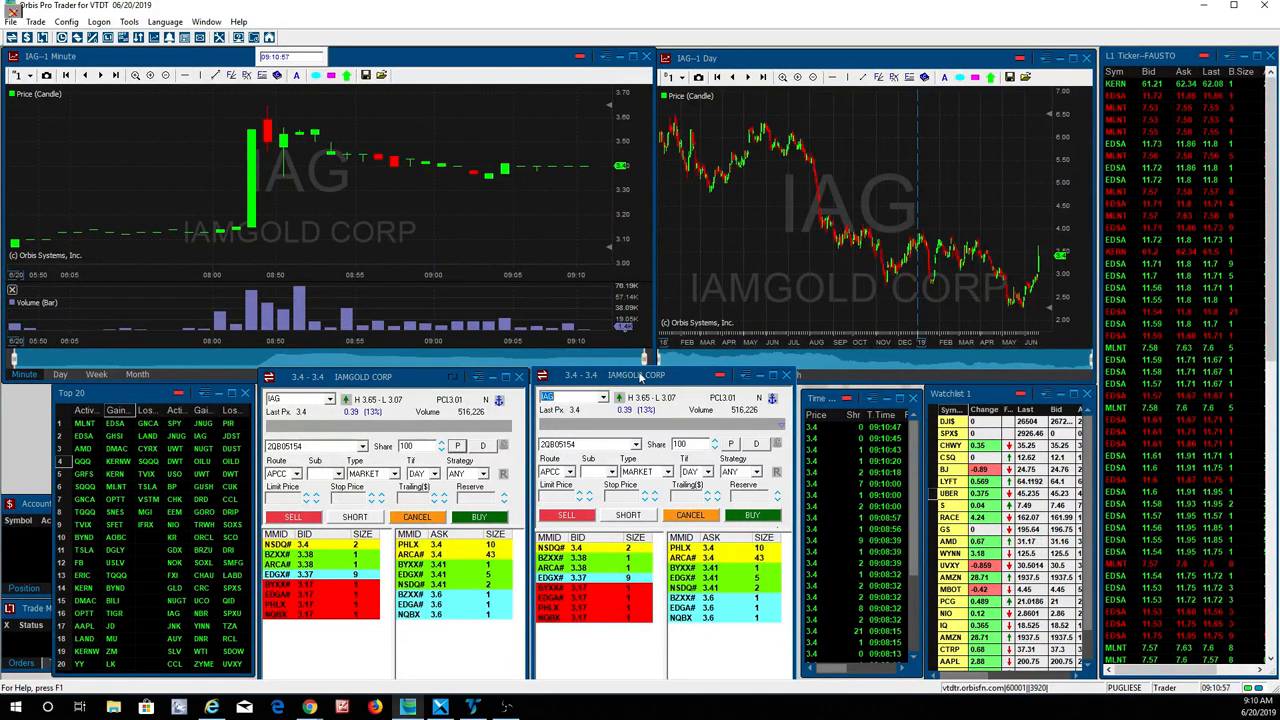
Switch Orbis Pro Trader's linked charts and order ticket to UBER.
{"action": "left_click", "coordinate": [949, 446]}
{"action": "type", "text": "UBER"}
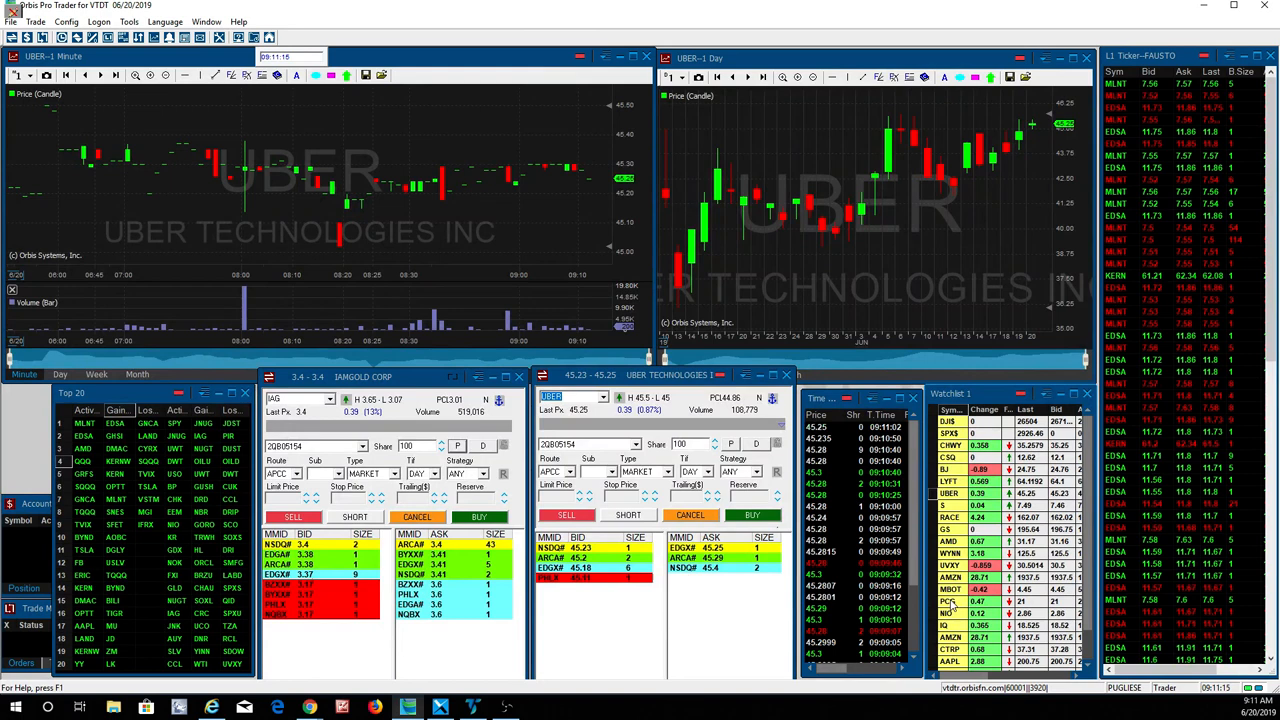
Load DJI$ into the linked charts, then EDSA from the Top 20 gainers.
{"action": "left_click", "coordinate": [948, 601]}
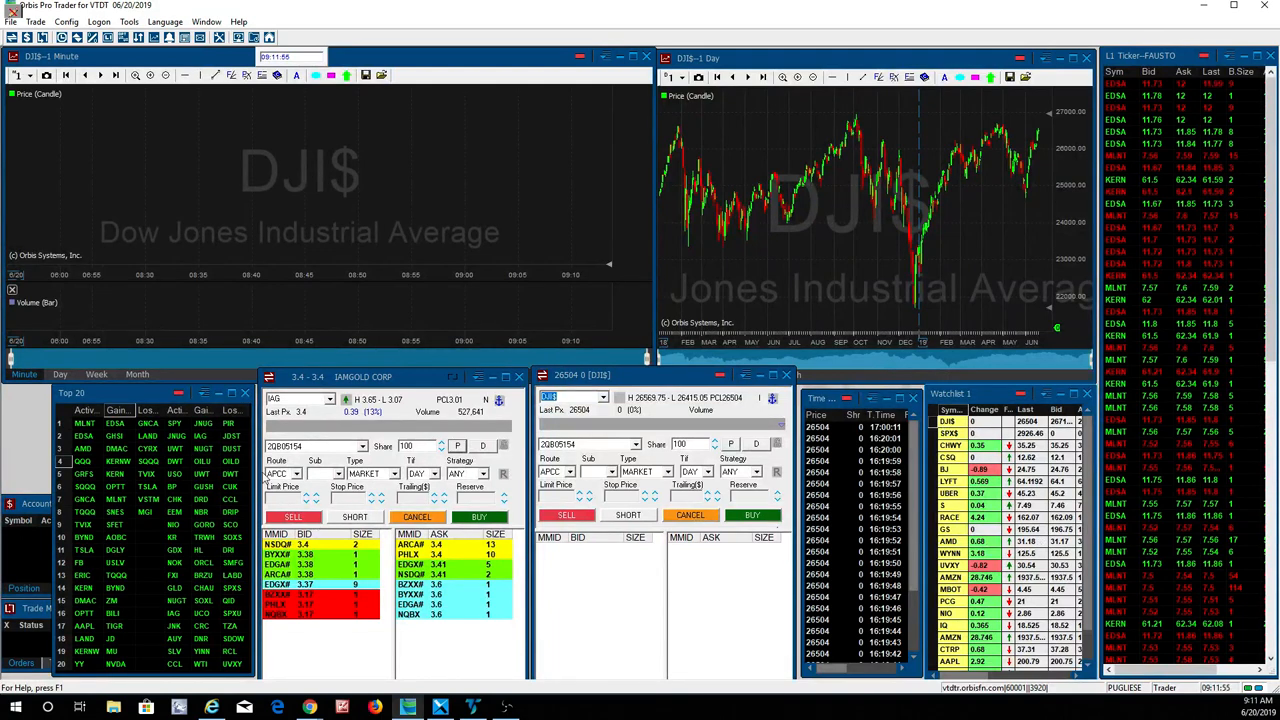
{"action": "left_click", "coordinate": [85, 436]}
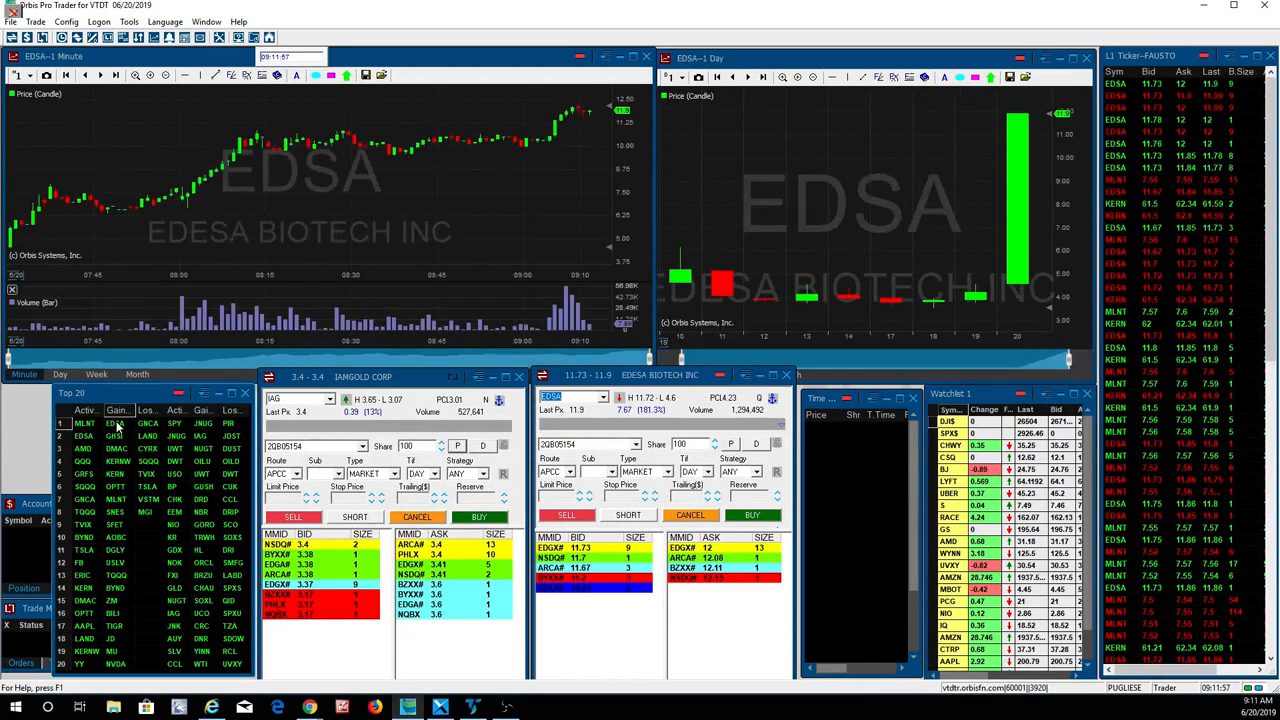